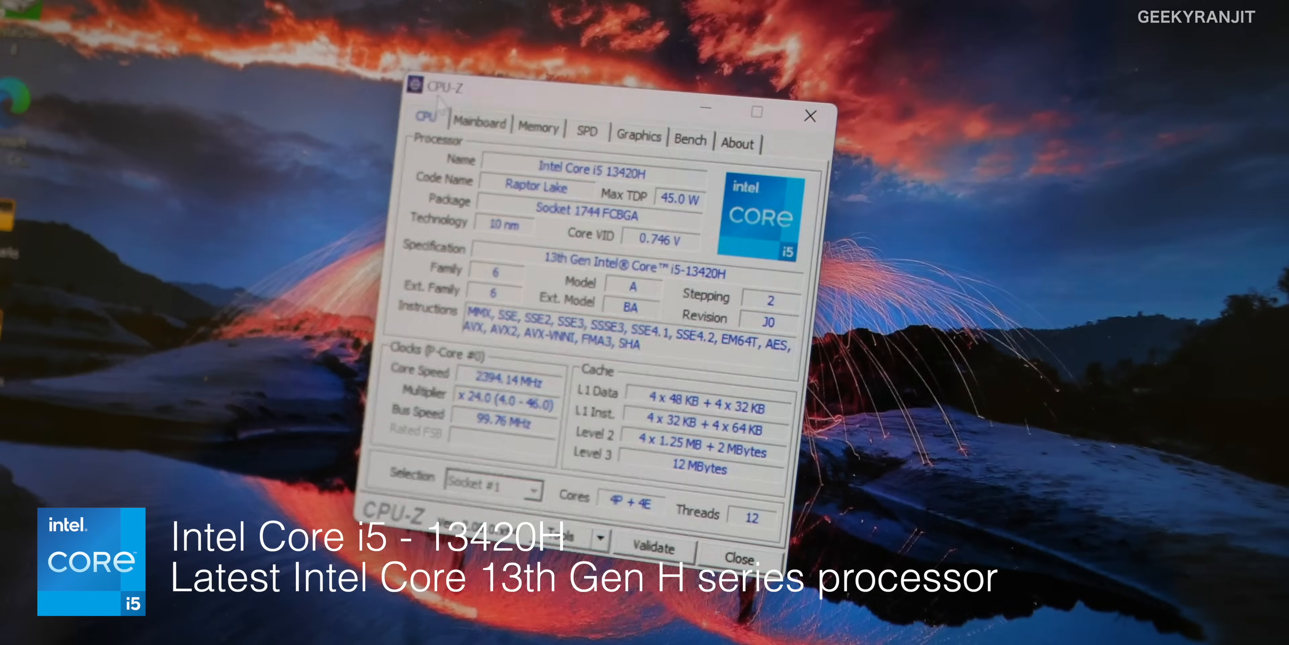
Review the Mainboard and Memory readouts, then the SPD per-slot module details
{"action": "left_click", "coordinate": [479, 121]}
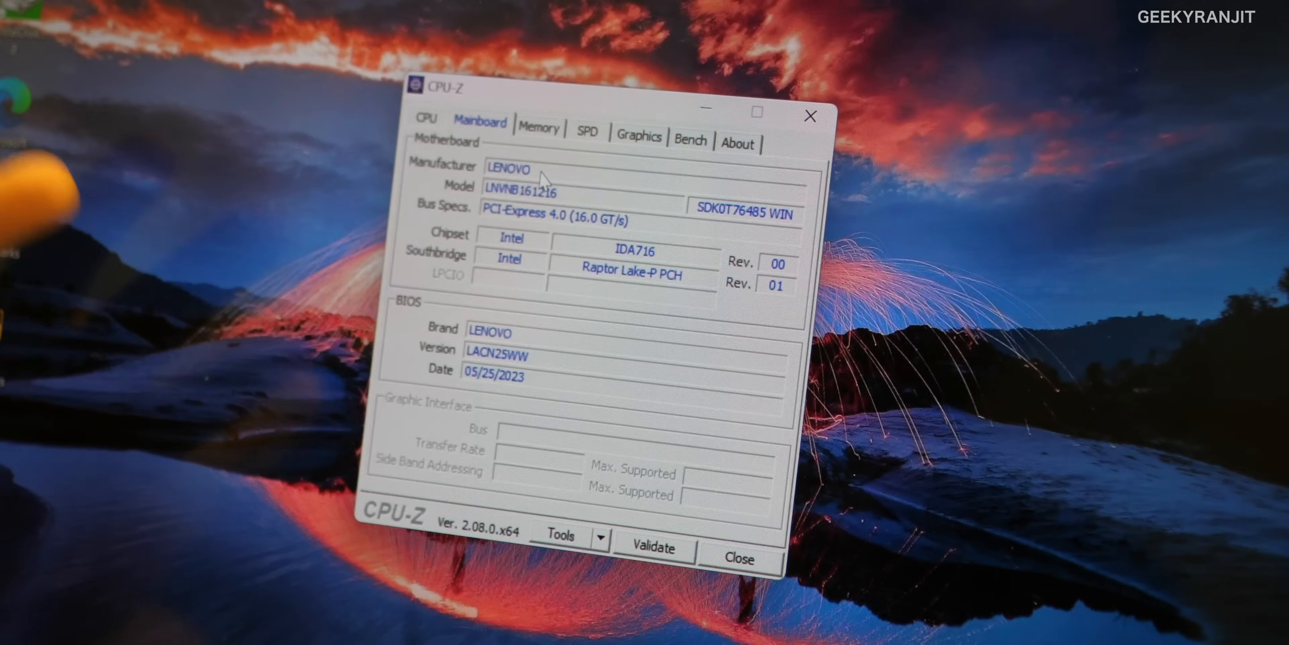
{"action": "left_click", "coordinate": [538, 127]}
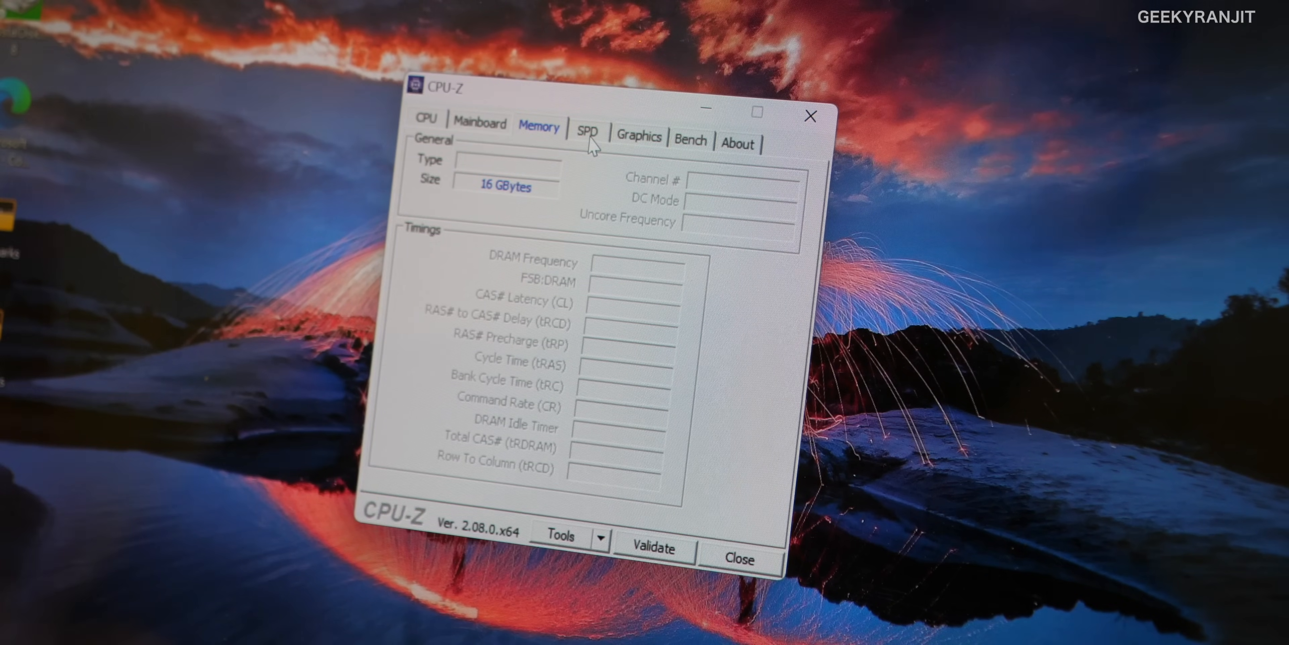
{"action": "left_click", "coordinate": [587, 128]}
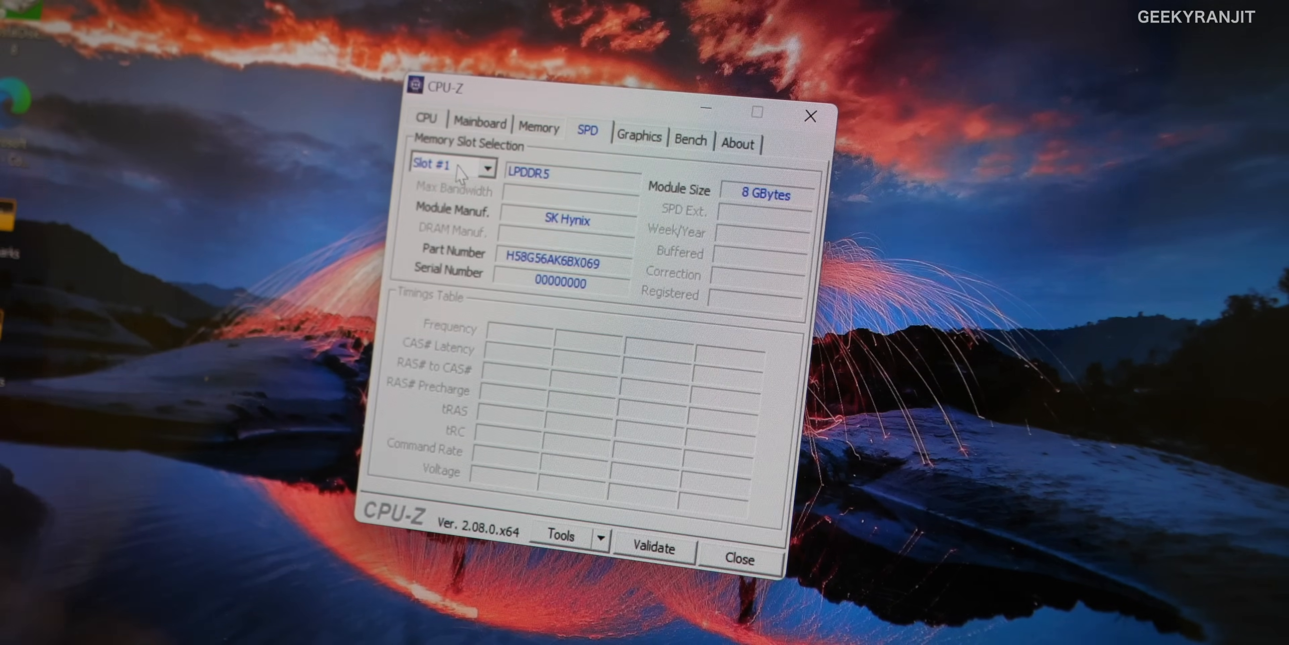
Select Slot #2 to show its 8 GB SK Hynix LPDDR5 module
{"action": "left_click", "coordinate": [451, 168]}
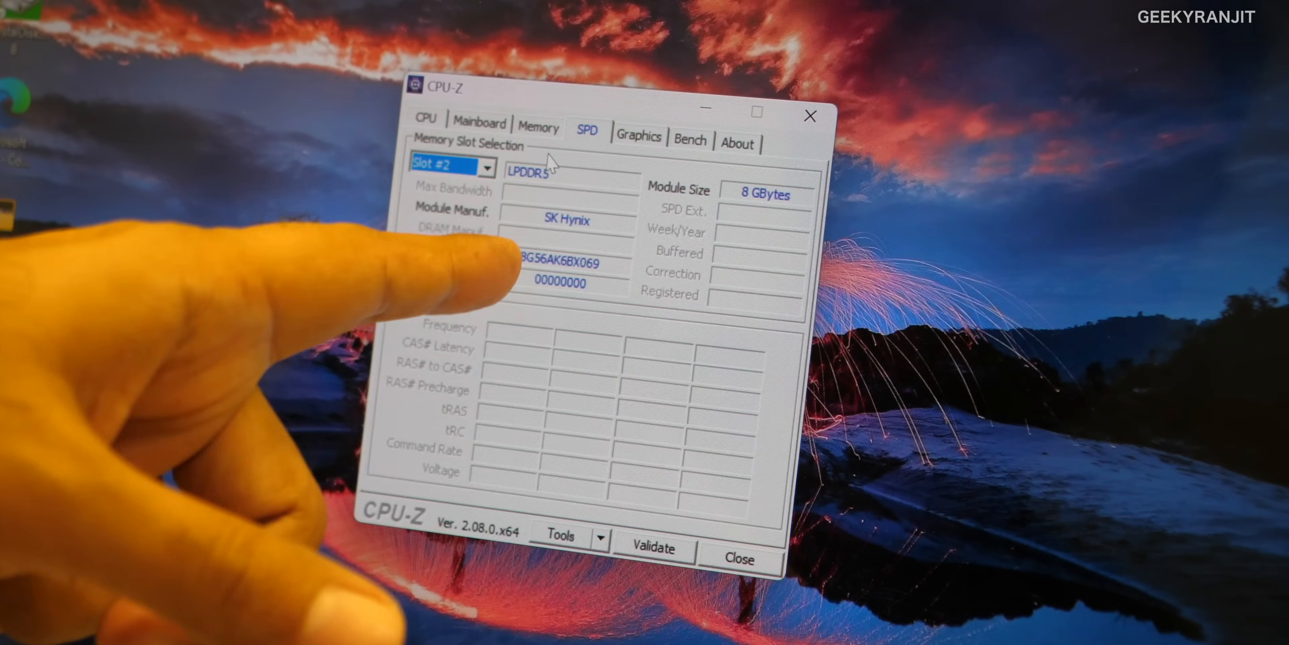
{"action": "left_click", "coordinate": [487, 168]}
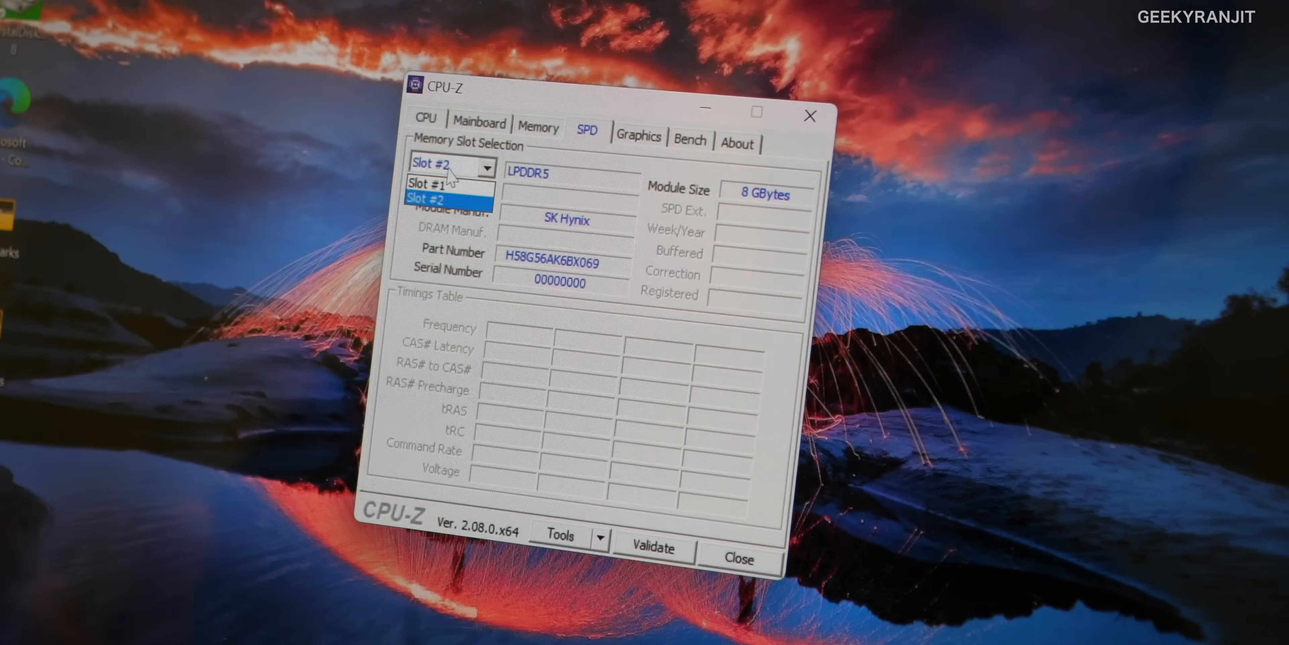
{"action": "left_click", "coordinate": [431, 182]}
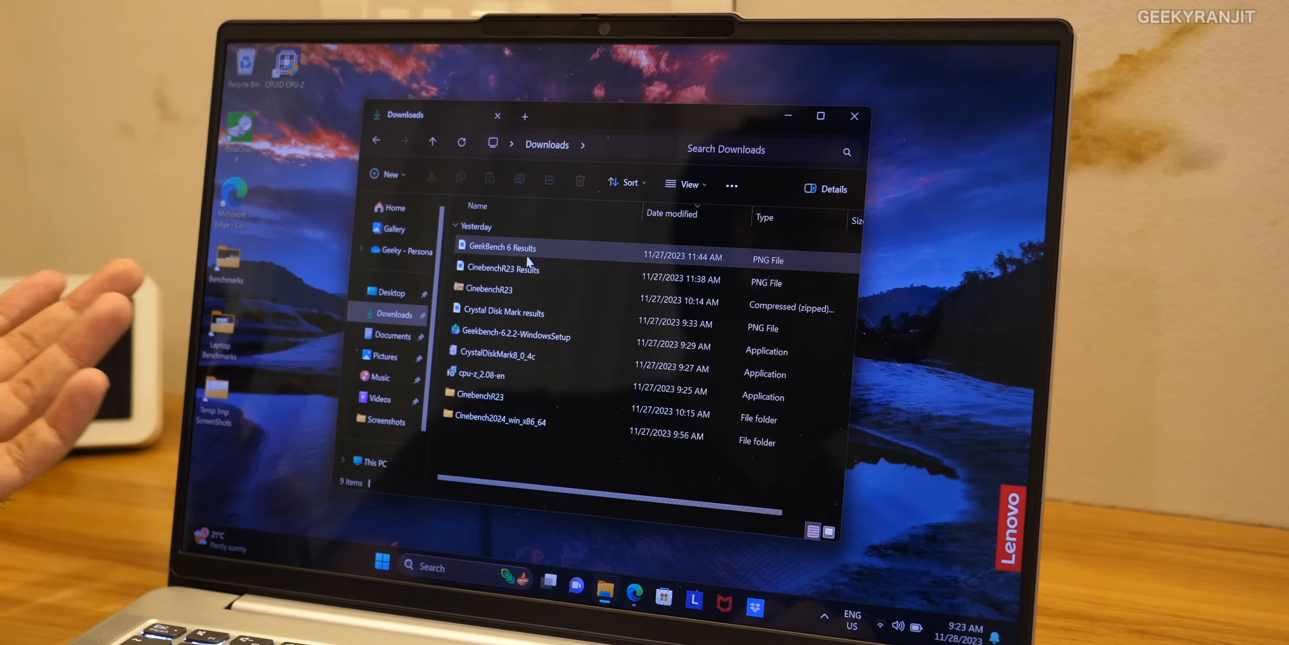
{"action": "left_click", "coordinate": [502, 247]}
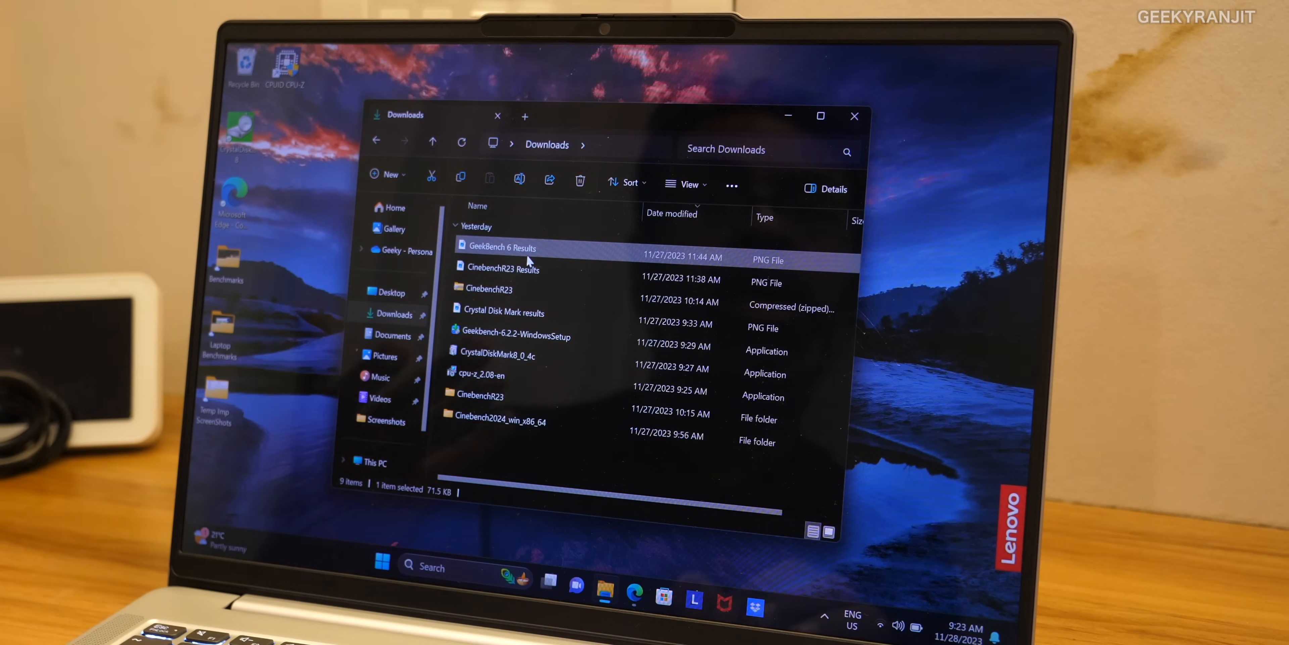
{"action": "double_click", "coordinate": [501, 246]}
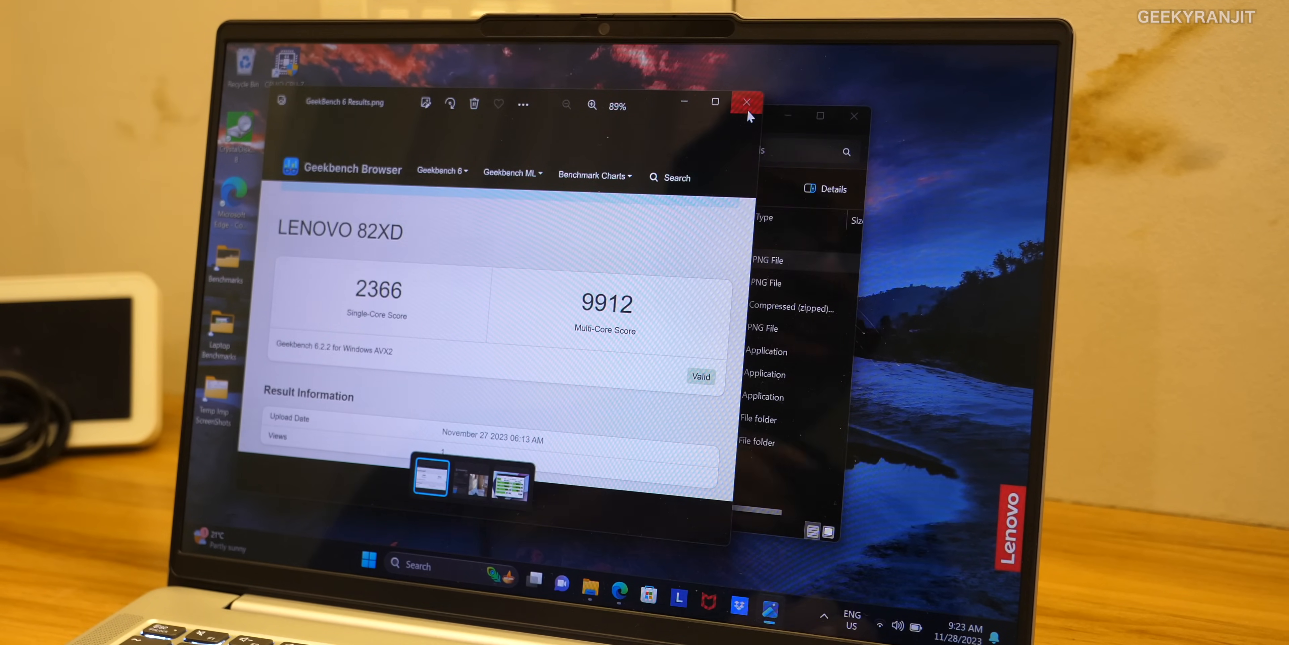
{"action": "left_click", "coordinate": [745, 102]}
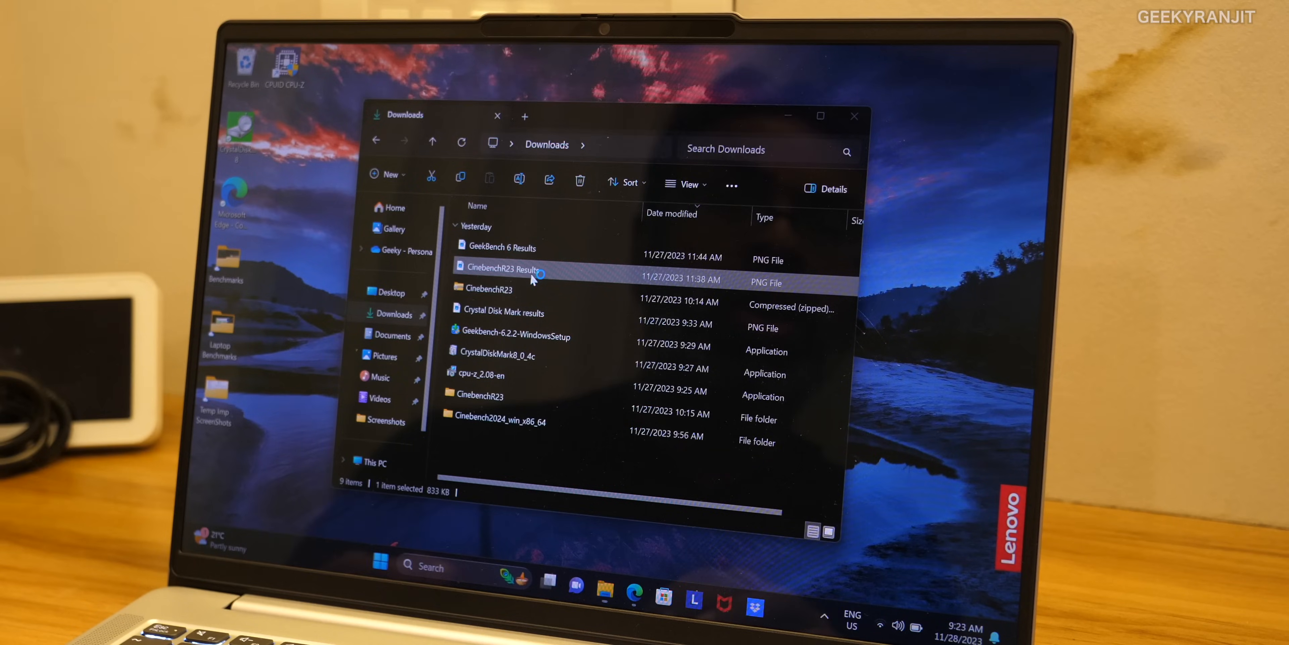
{"action": "double_click", "coordinate": [504, 269]}
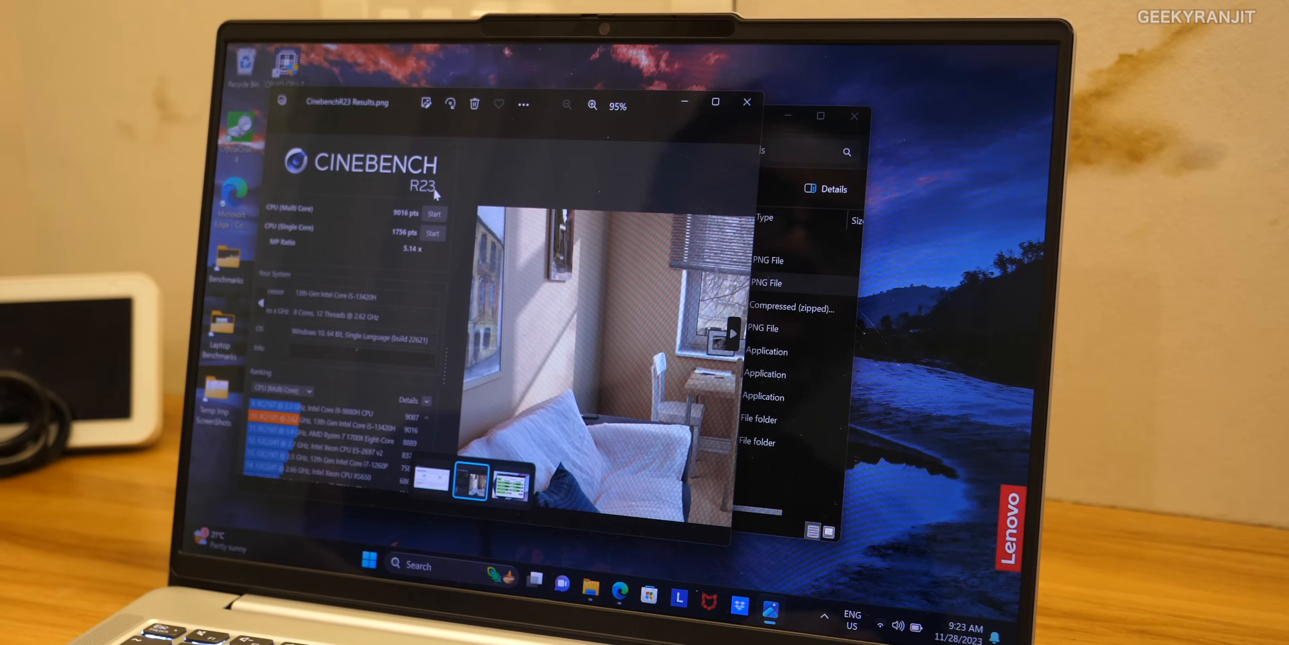
{"action": "mouse_move", "coordinate": [362, 262]}
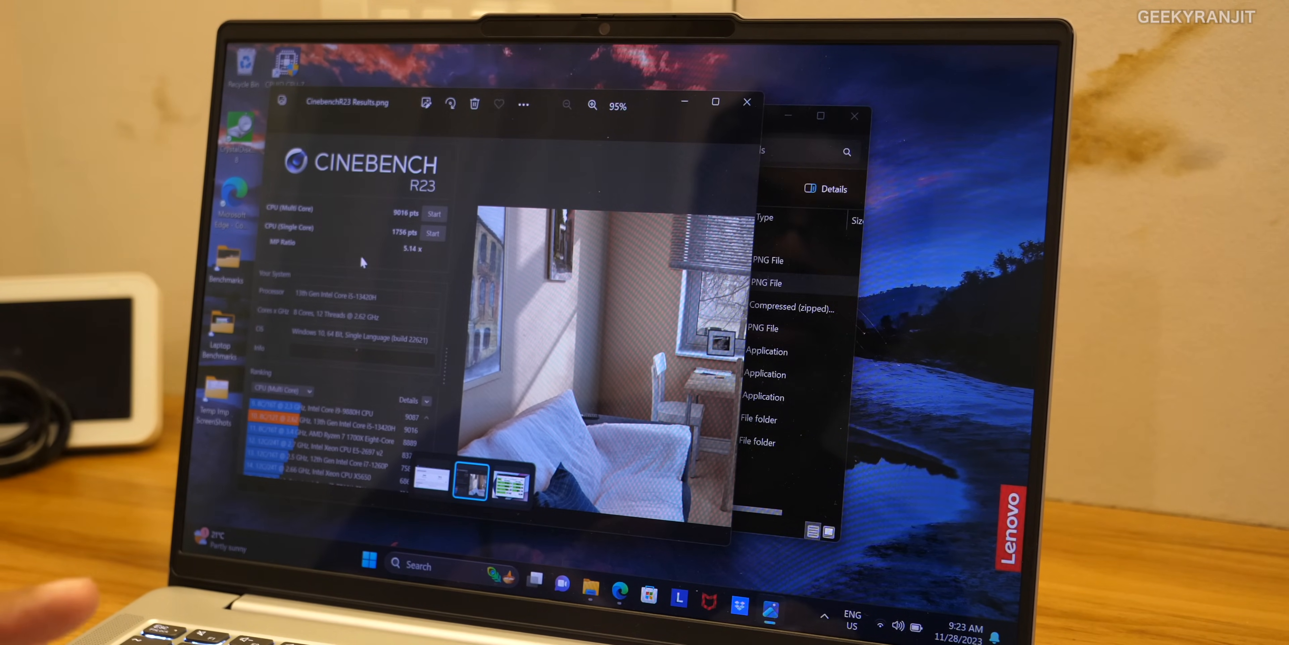
{"action": "left_click", "coordinate": [593, 104]}
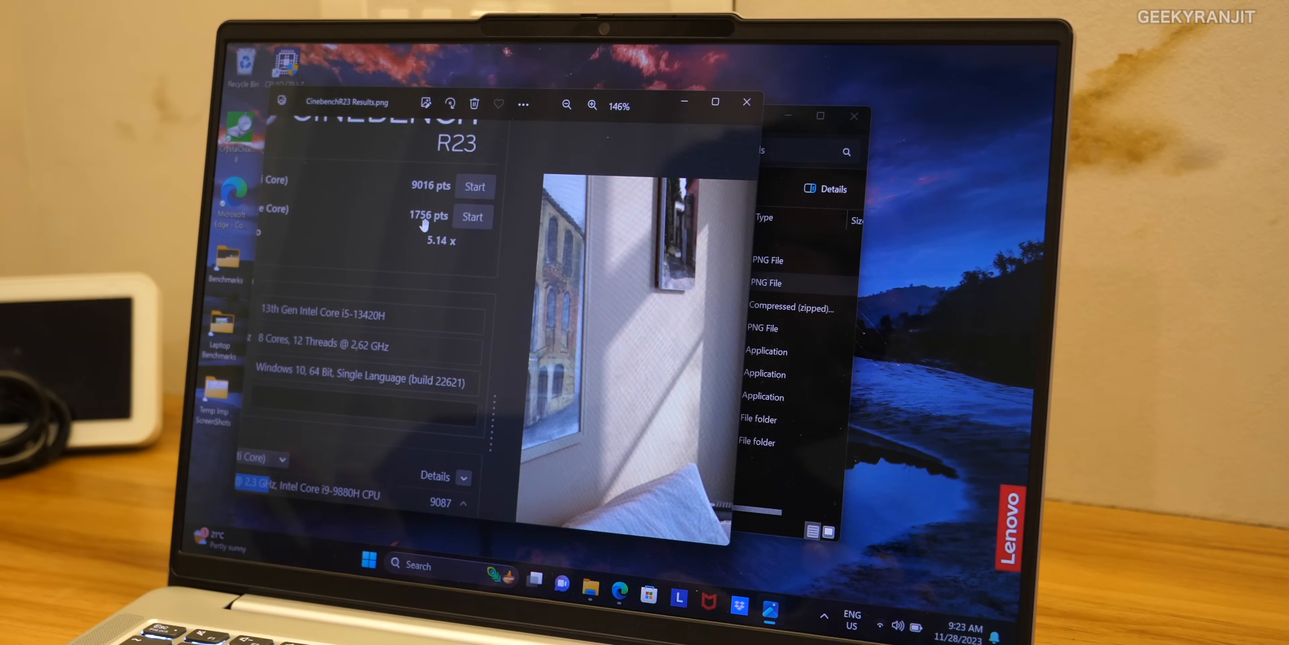
{"action": "mouse_move", "coordinate": [747, 102]}
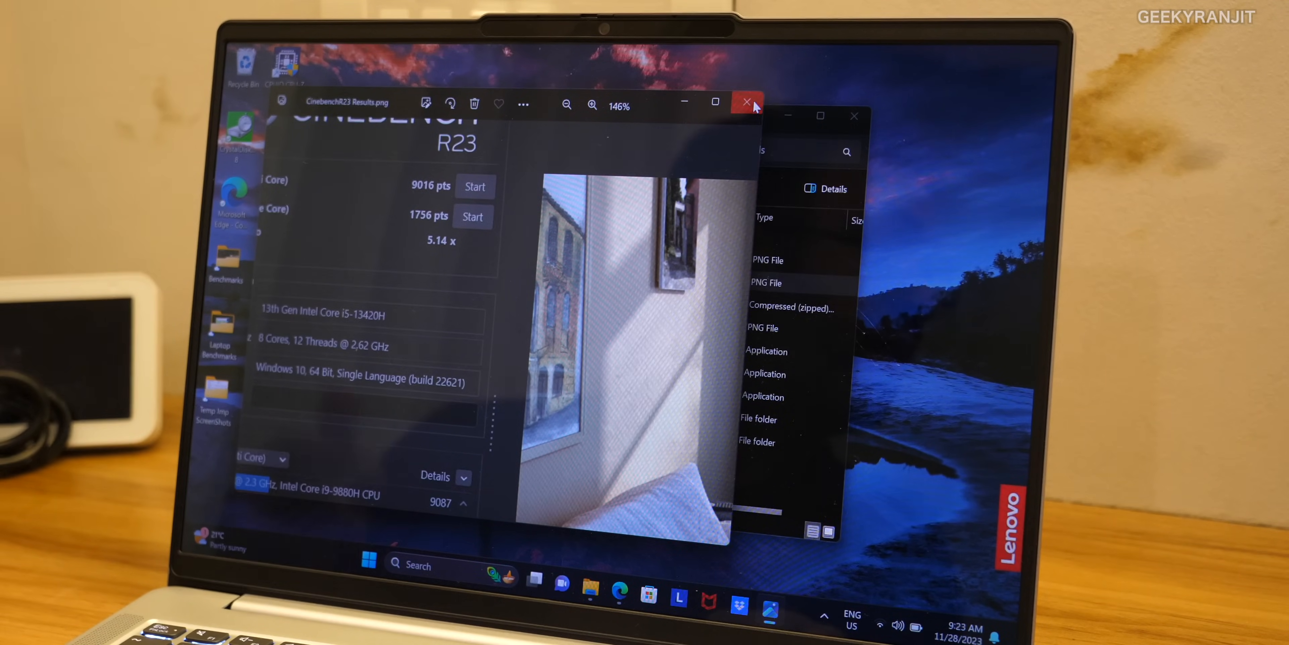
{"action": "left_click", "coordinate": [744, 103]}
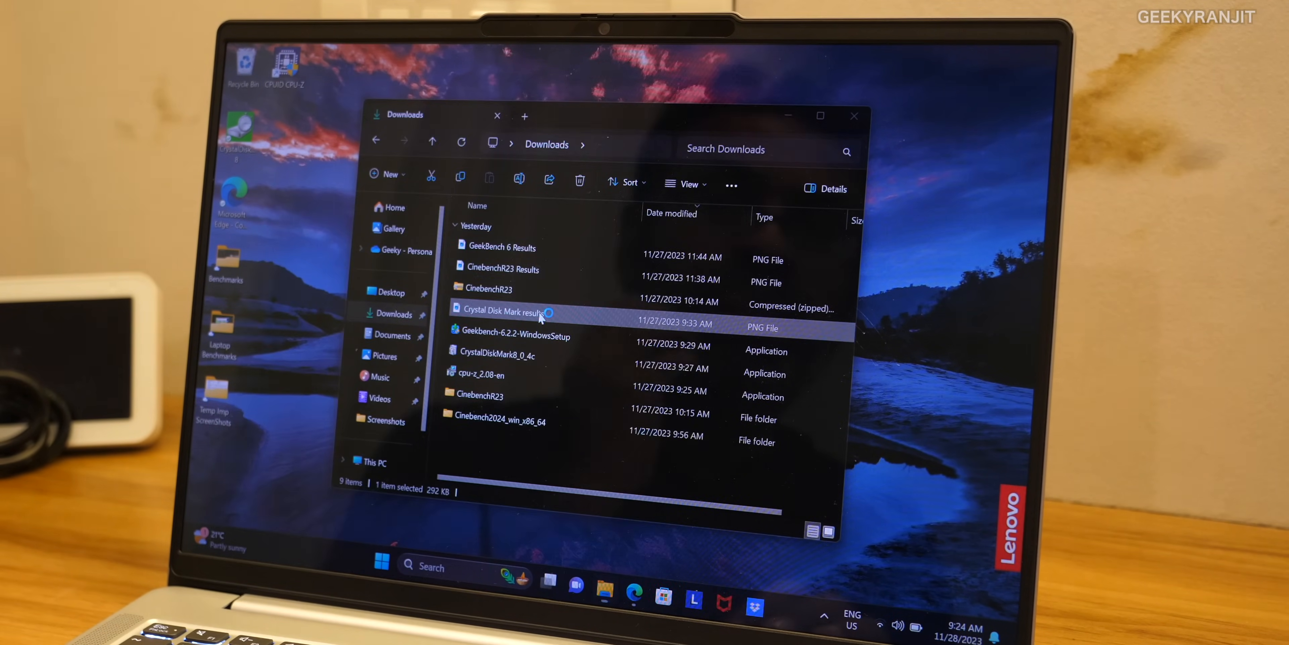
View the Crystal Disk Mark results image (5161 MB/s read, 4821 MB/s write), then close it and the Downloads folder
{"action": "double_click", "coordinate": [502, 312]}
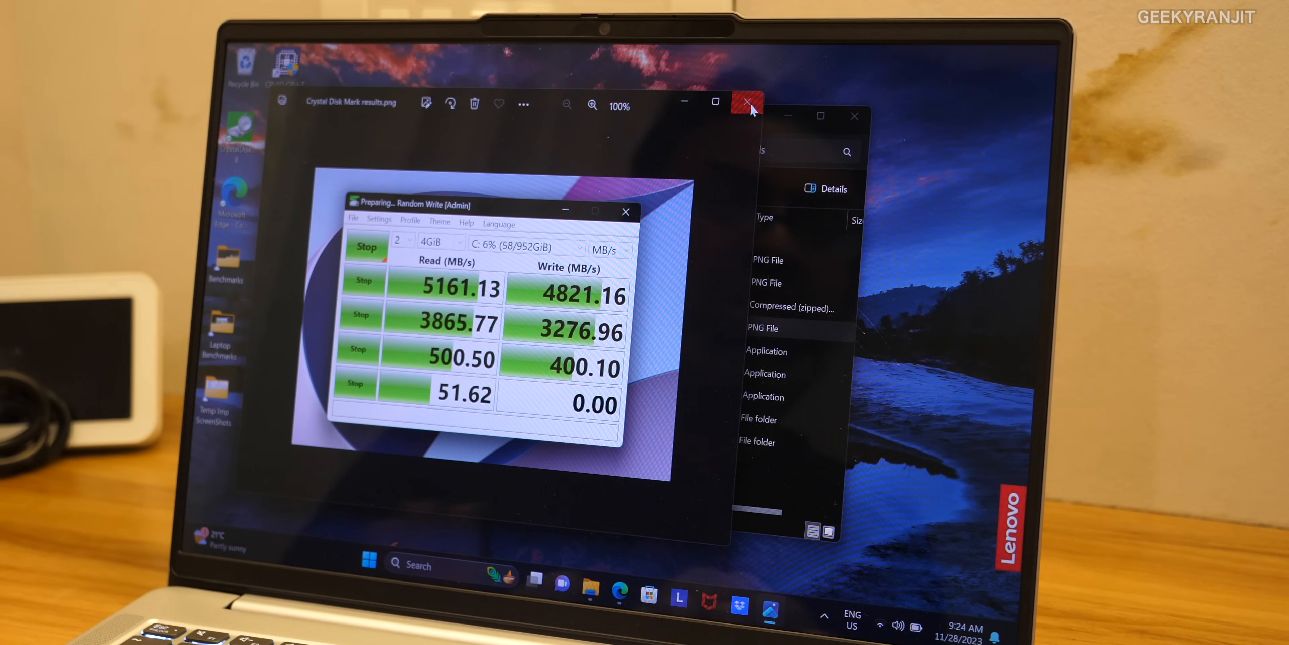
{"action": "left_click", "coordinate": [747, 106]}
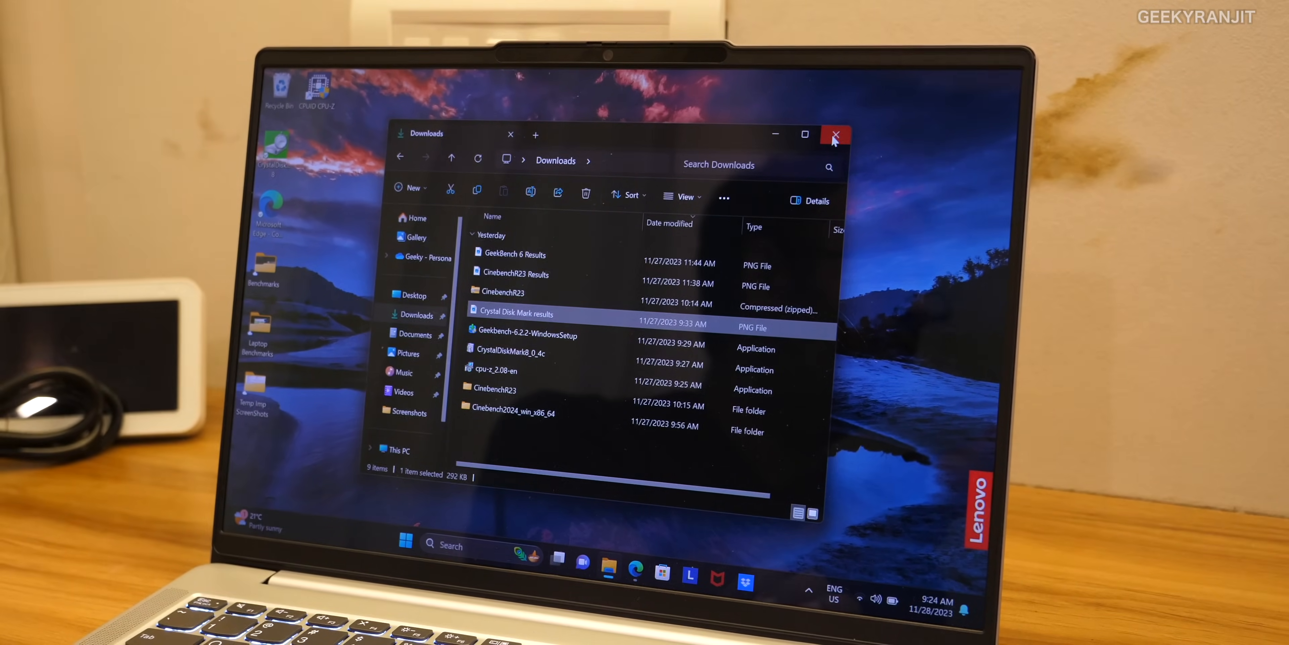
{"action": "left_click", "coordinate": [835, 134]}
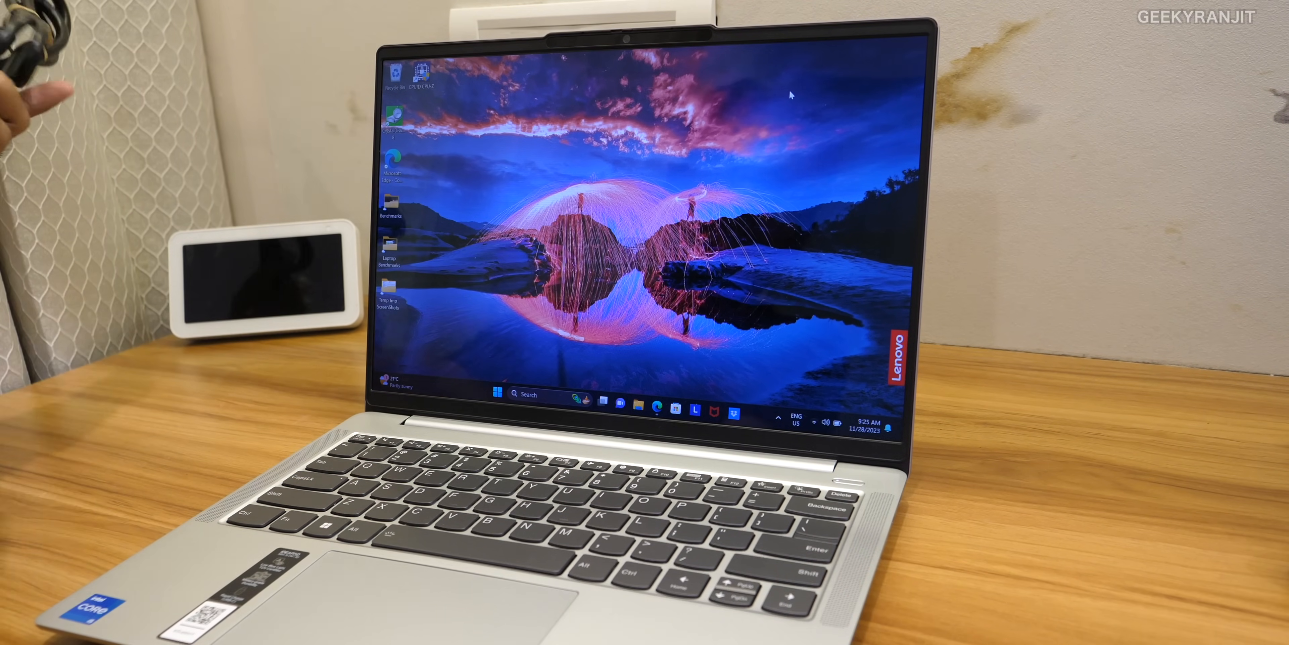
{"action": "left_click", "coordinate": [495, 394]}
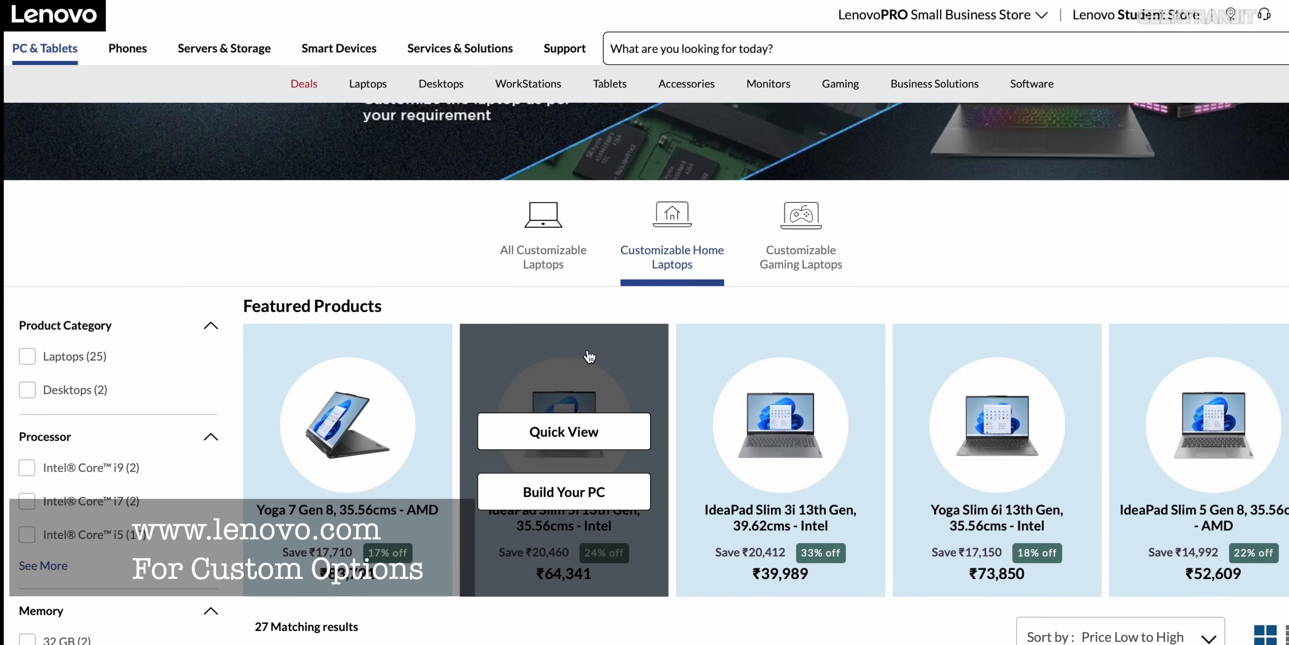
{"action": "mouse_move", "coordinate": [564, 491]}
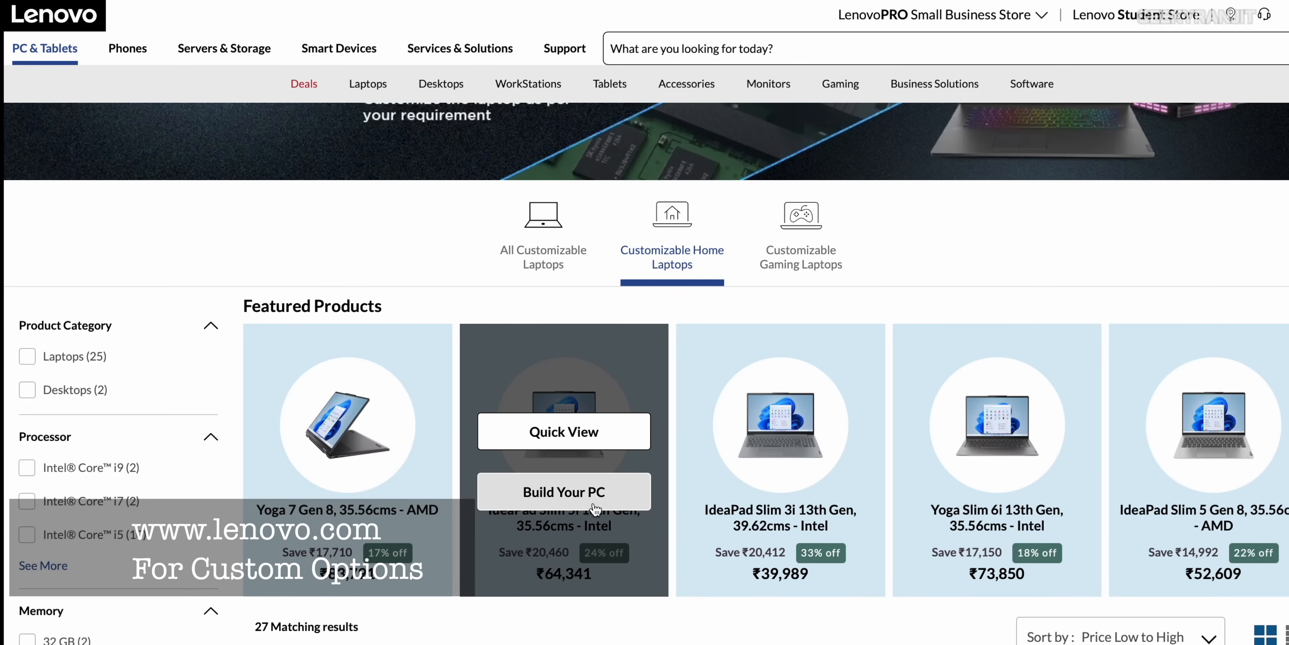
Start Build Your PC for the IdeaPad Slim 5i 13th Gen and scroll through processor, OS, software, SSD and display options at ₹64,342
{"action": "left_click", "coordinate": [563, 491]}
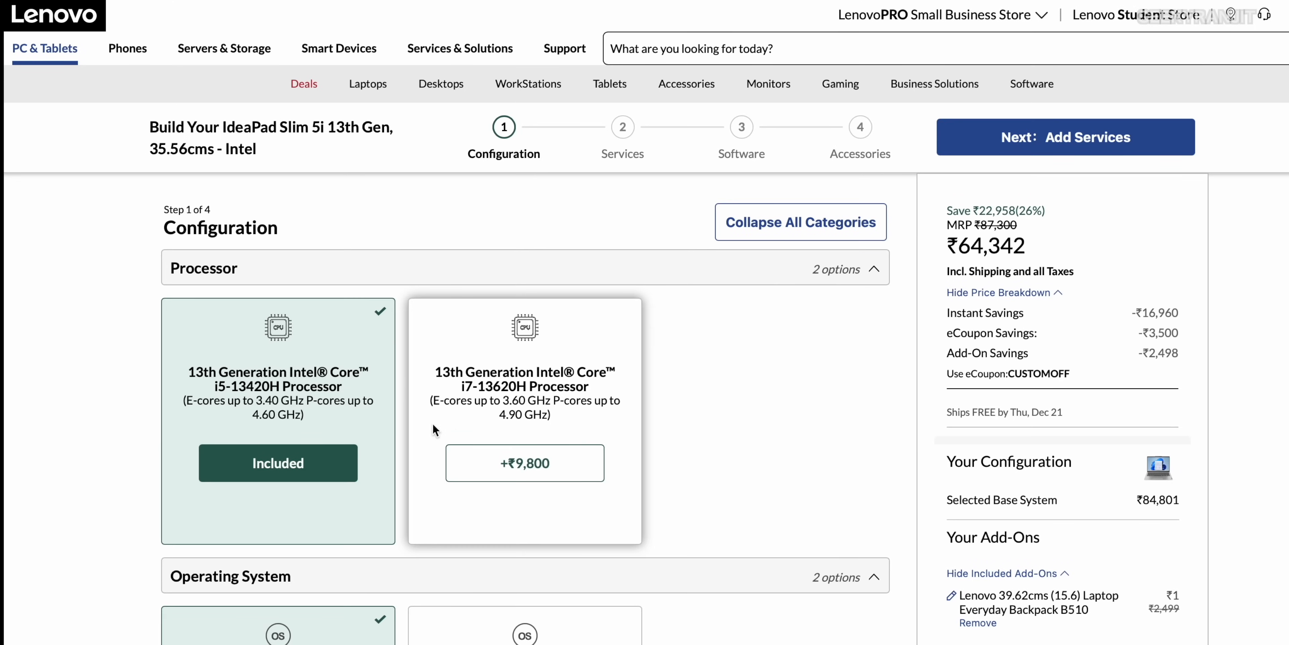
{"action": "scroll", "scroll_direction": "down", "scroll_amount": 3}
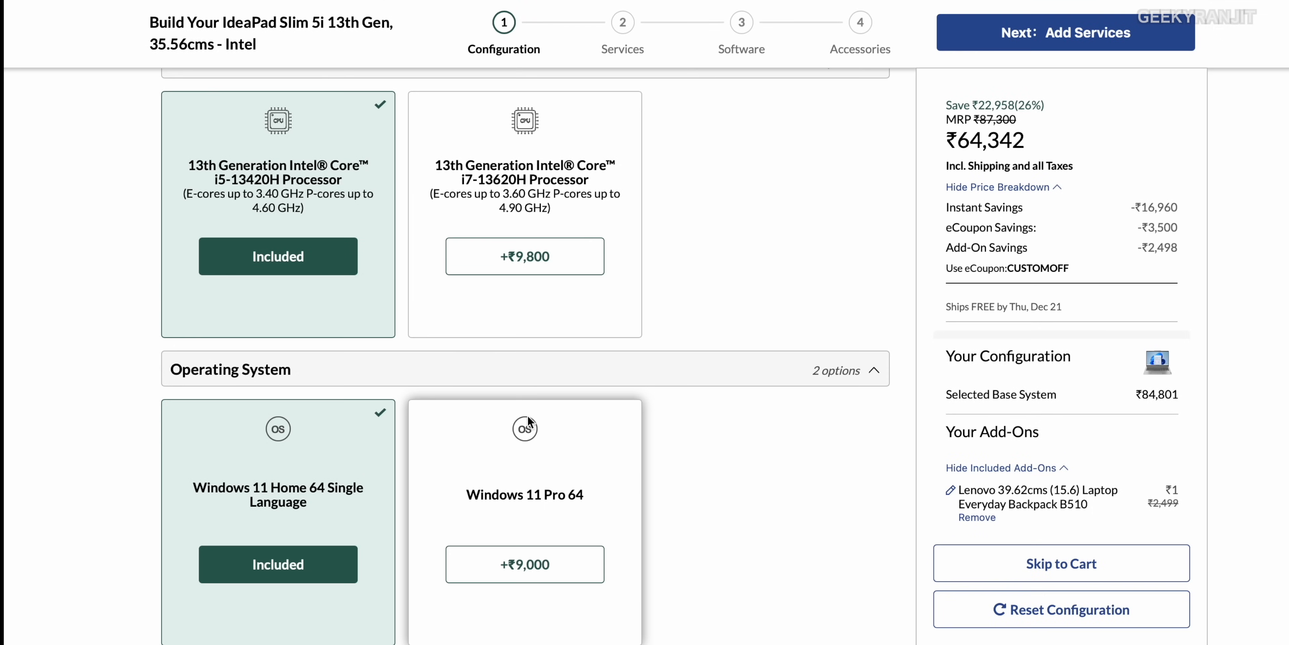
{"action": "scroll", "scroll_direction": "down", "scroll_amount": 3}
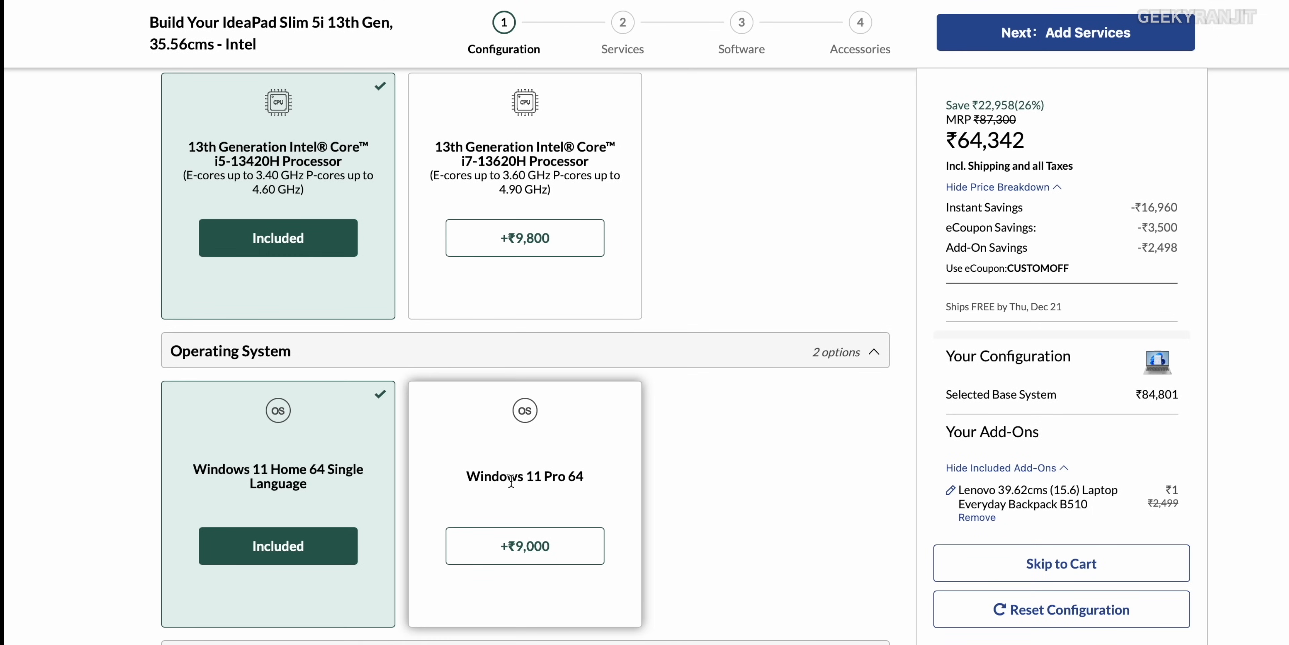
{"action": "scroll", "scroll_direction": "down", "scroll_amount": 3}
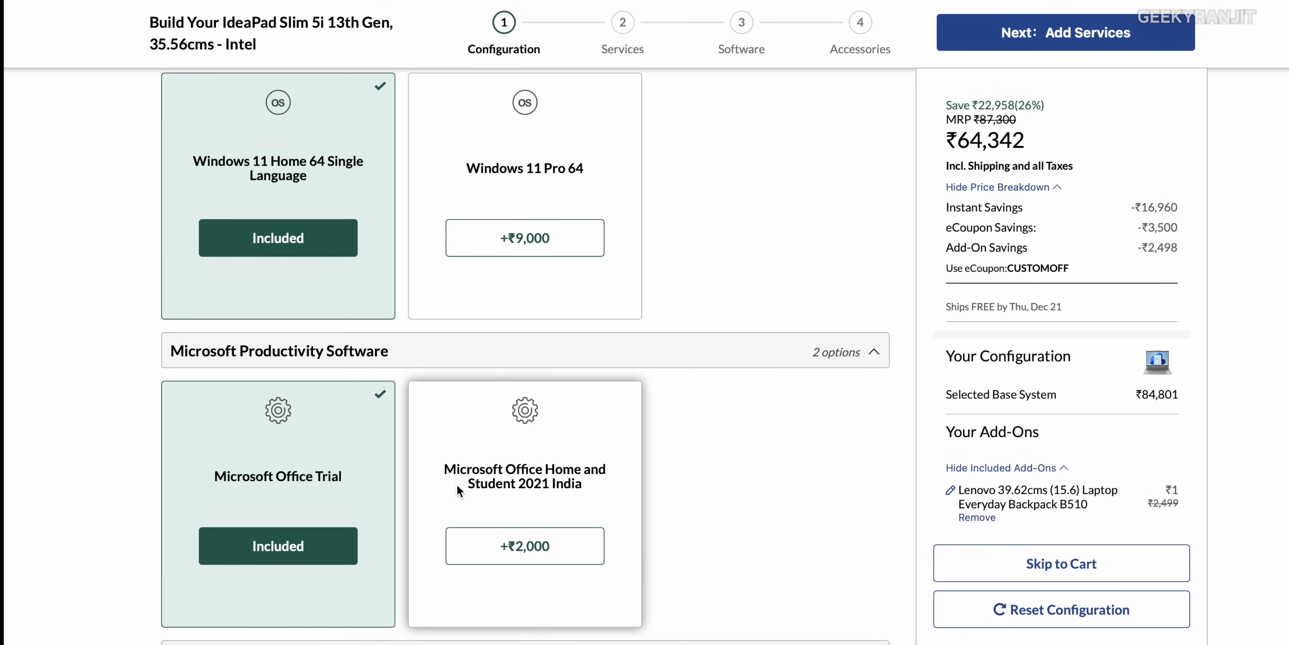
{"action": "scroll", "scroll_direction": "down", "scroll_amount": 3}
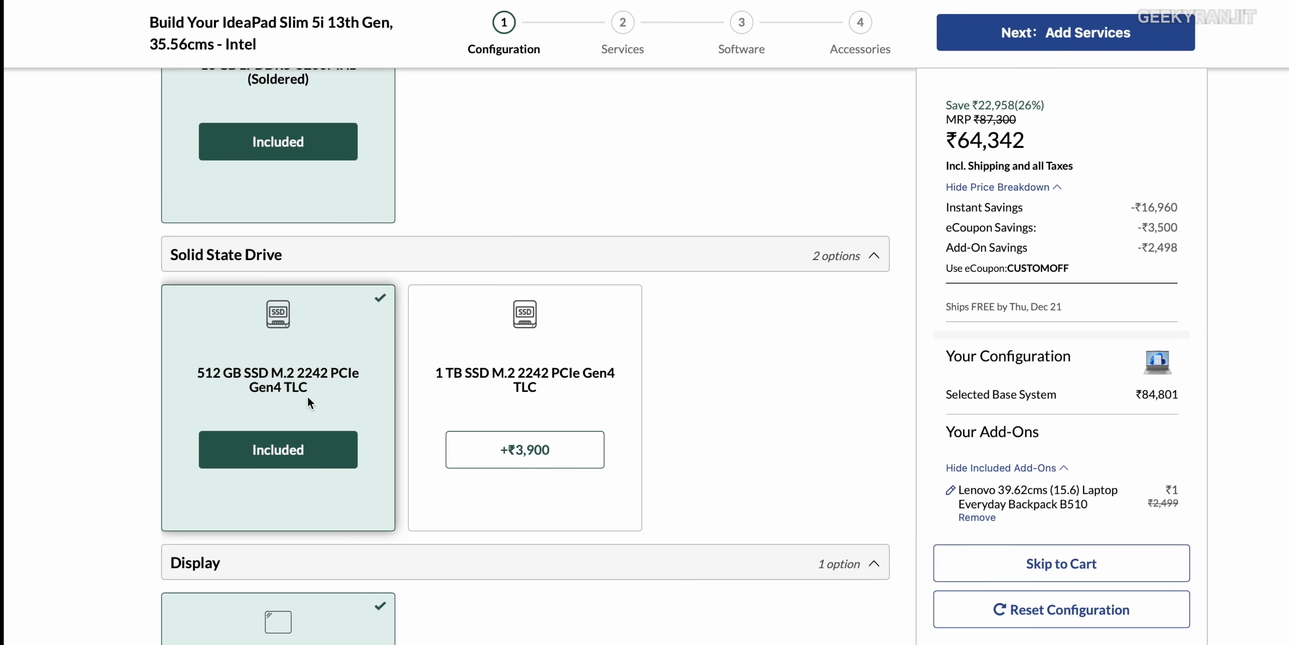
{"action": "scroll", "scroll_direction": "down", "scroll_amount": 3}
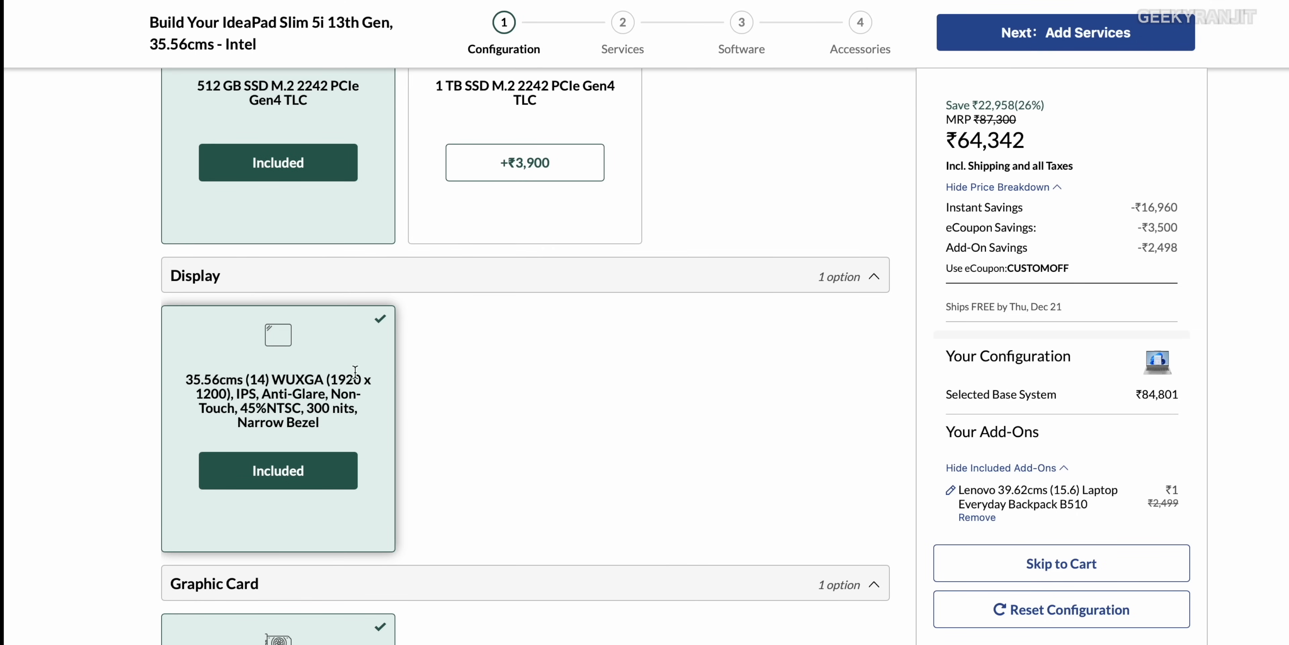
{"action": "scroll", "scroll_direction": "down", "scroll_amount": 3}
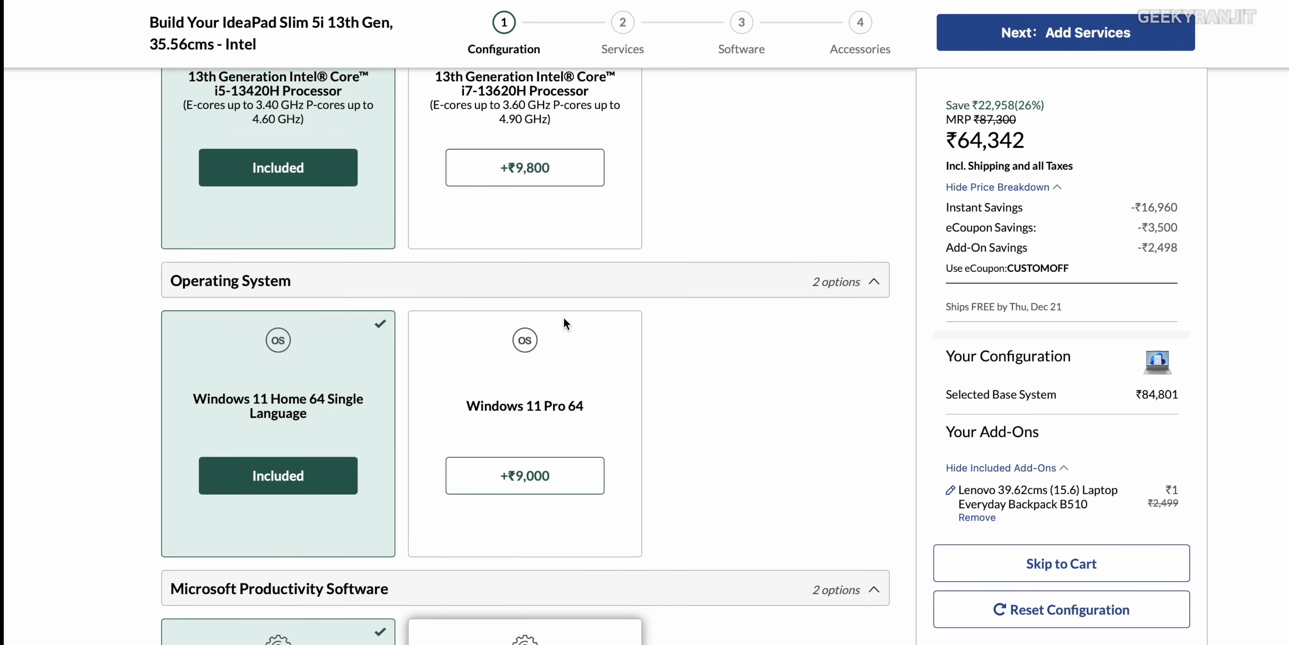